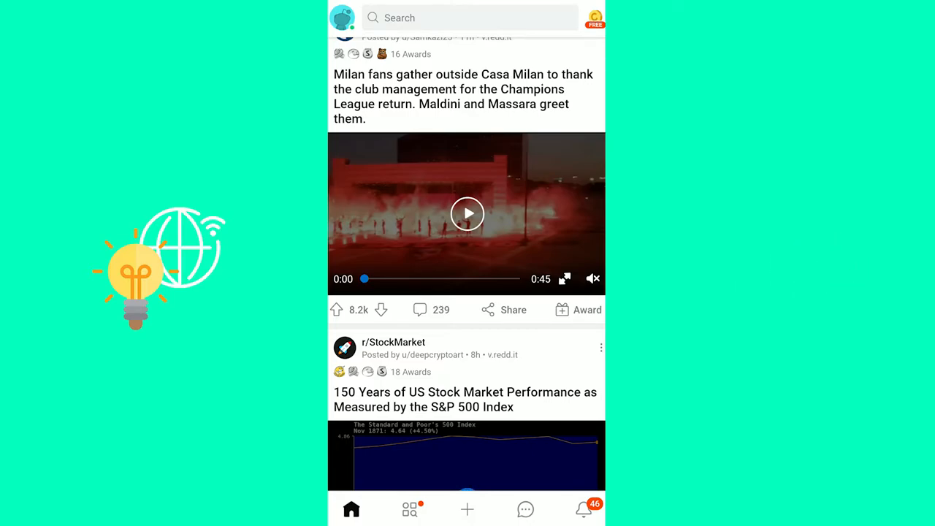
Step: Reach the Reddit Help 'oops' page by going through the app's Settings and its help link
scroll(up, 3)
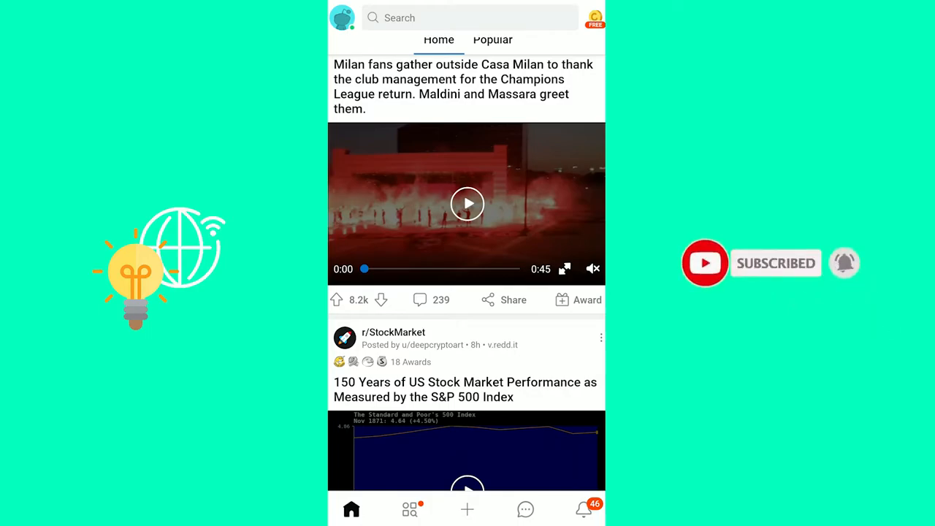
click(342, 18)
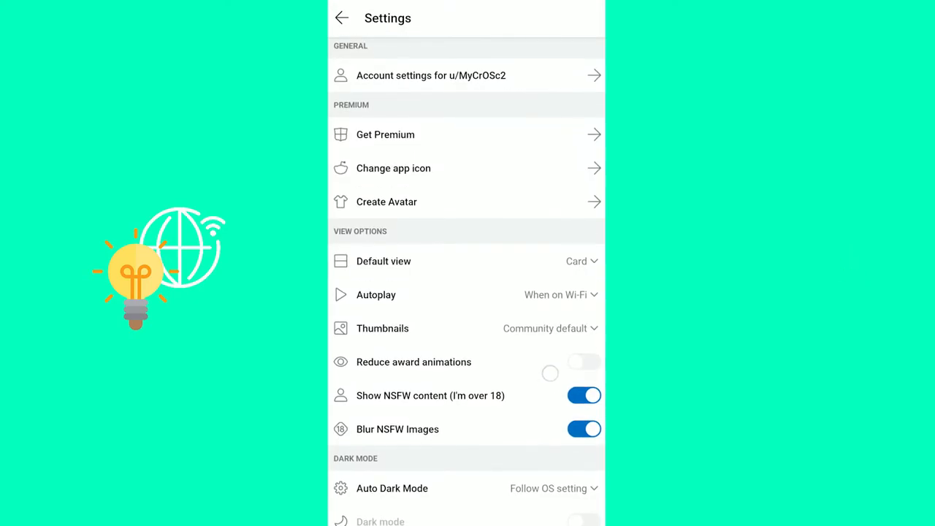
scroll(down, 3)
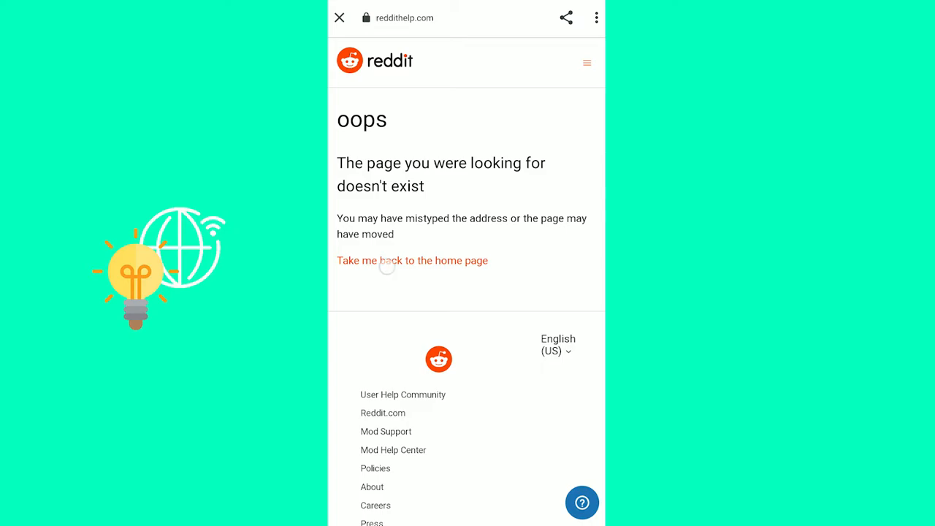
Step: Return to the Reddit Help home page and search the knowledge base for 'Deactivate'
click(412, 260)
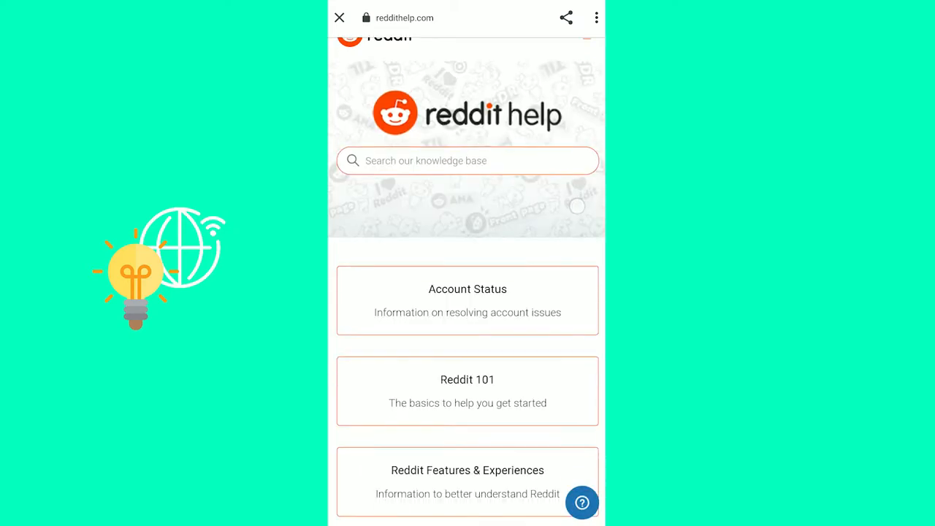
scroll(up, 3)
text(Deactivate)
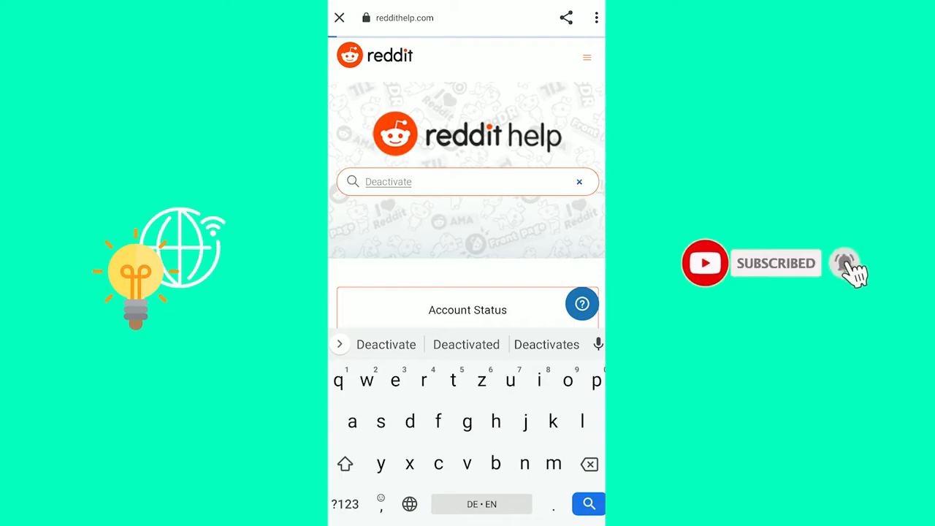
click(587, 502)
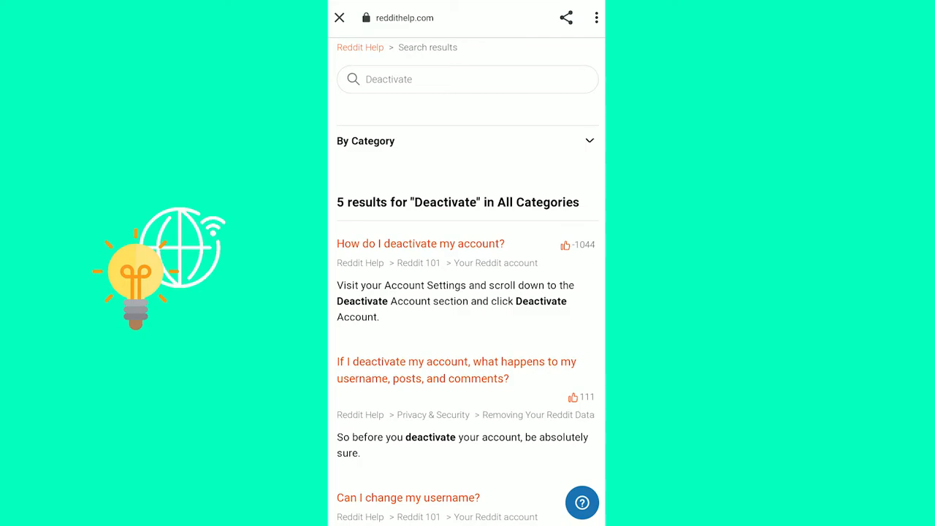
Step: Read through the 'How do I deactivate my account?' help article down to its reddit.com link
click(421, 243)
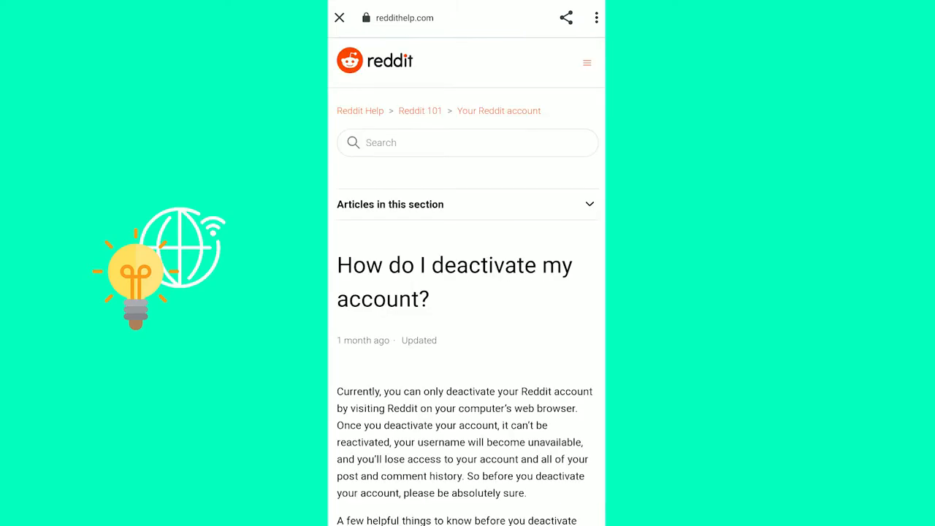
scroll(down, 3)
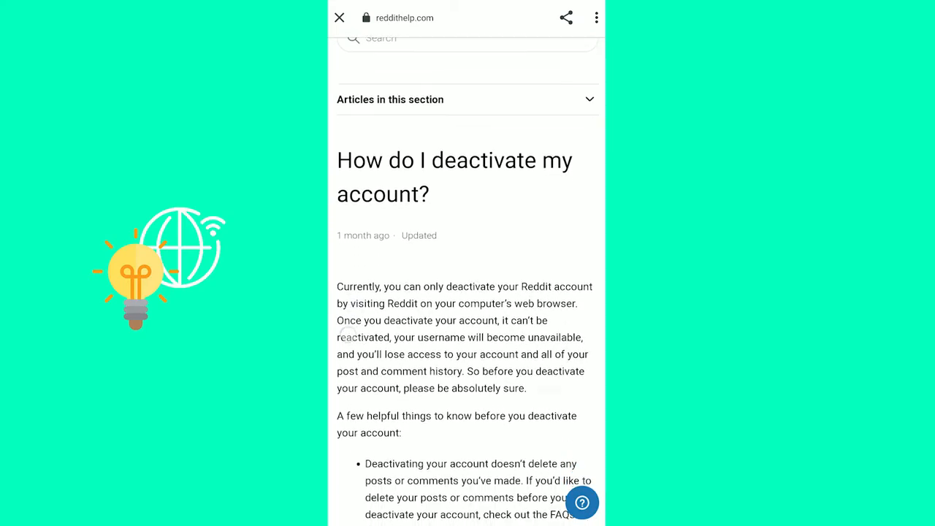
scroll(down, 3)
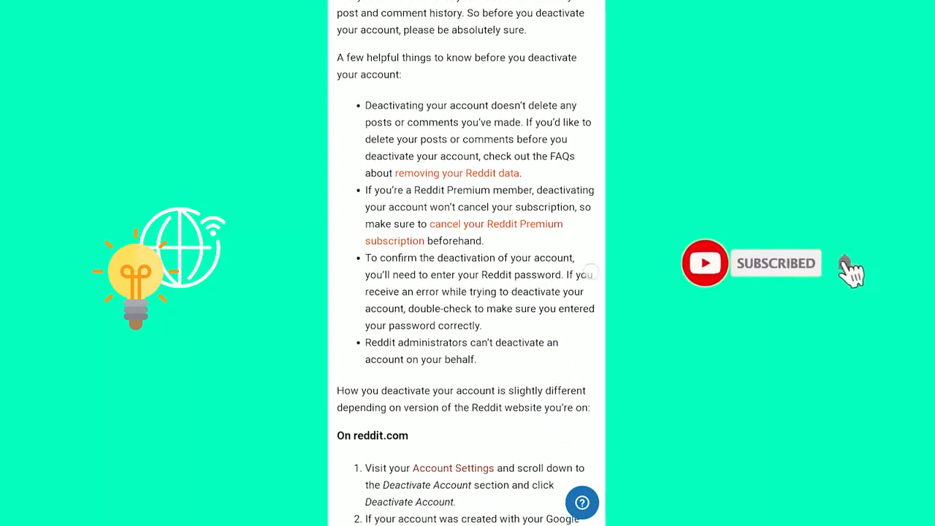
scroll(down, 3)
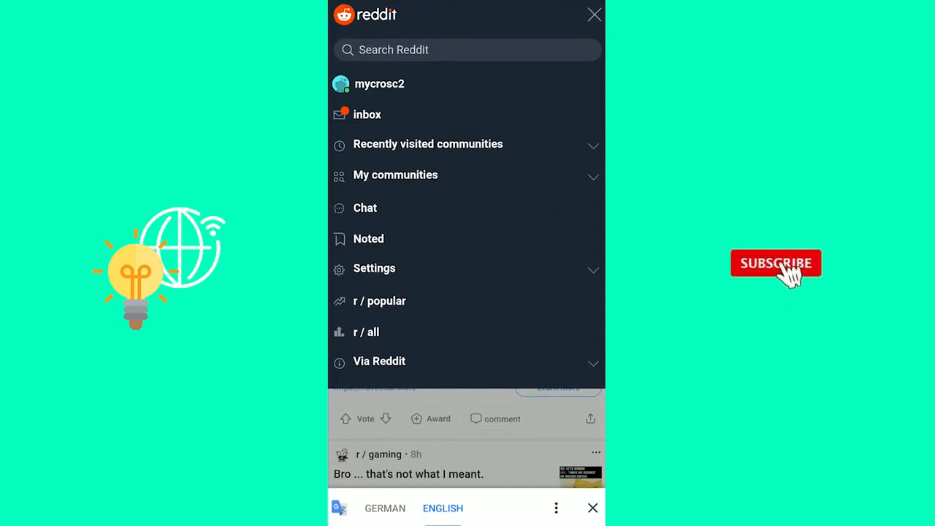
Step: Expand Settings in the side menu and land on the Account settings page
click(775, 263)
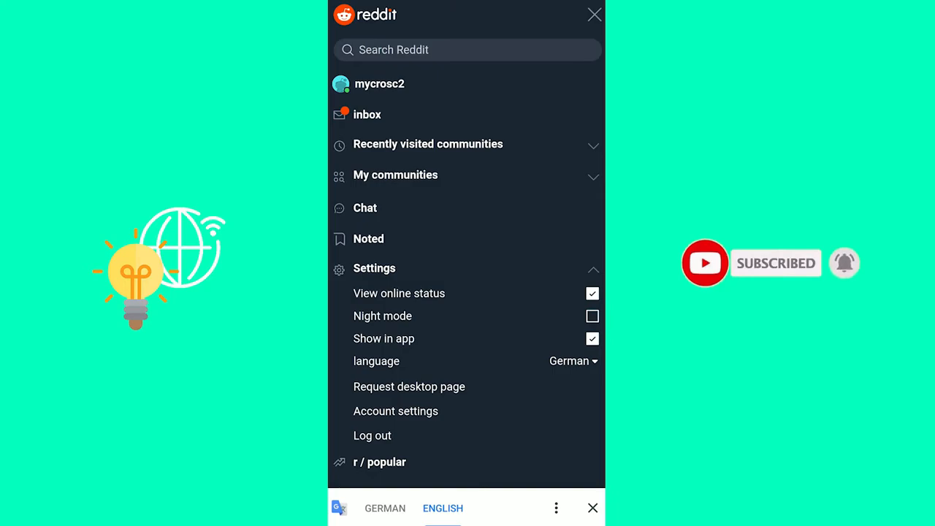
scroll(down, 3)
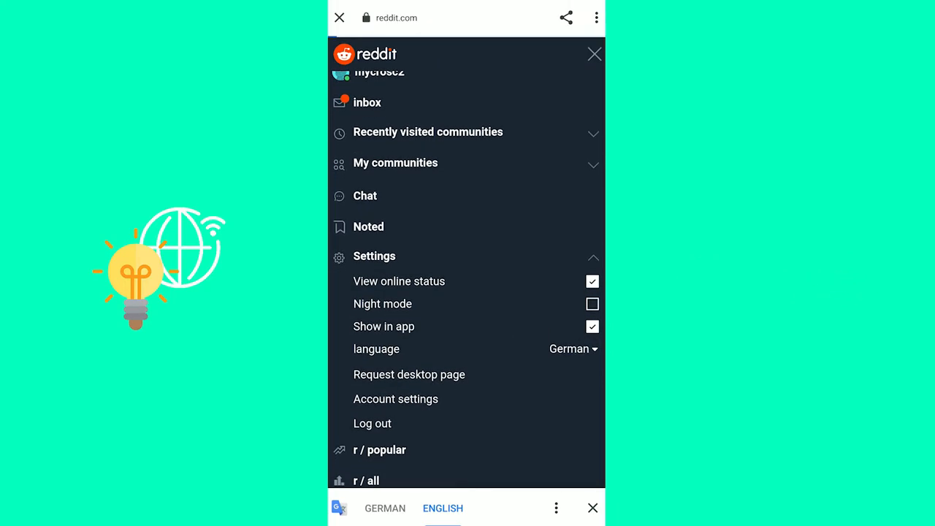
click(394, 399)
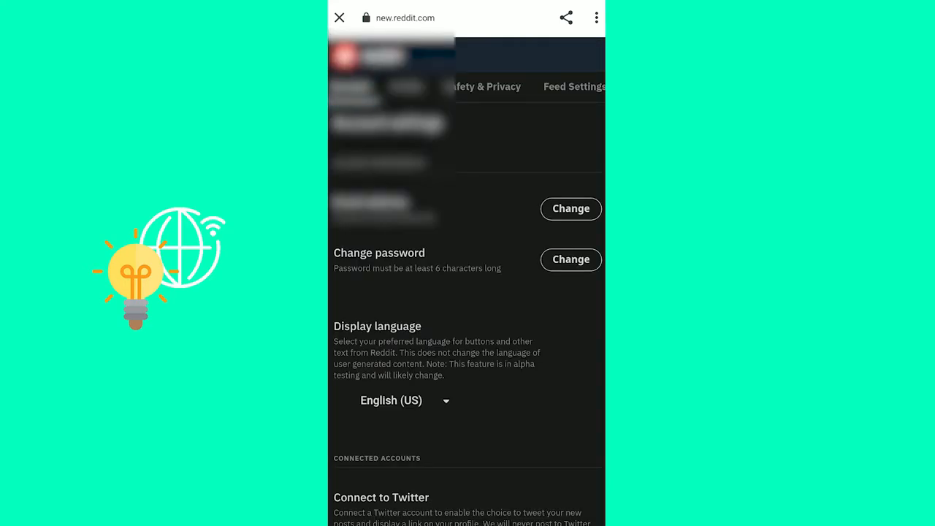
Step: Reach Deactivate Account at the bottom of Account settings, bringing up the deactivation form
scroll(down, 3)
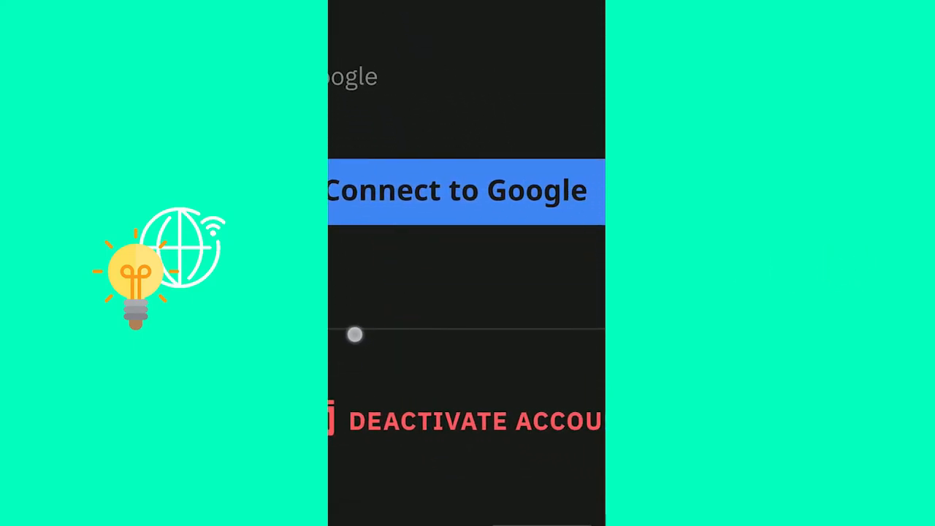
scroll(down, 3)
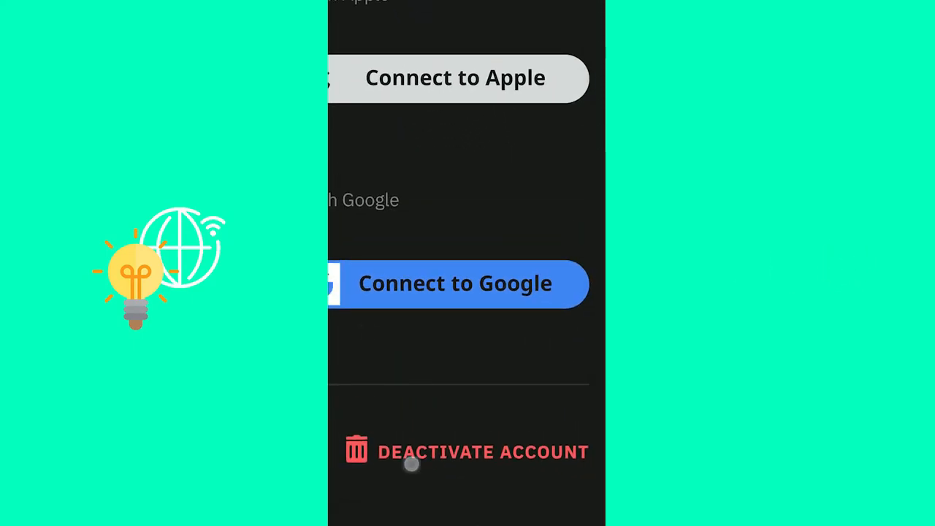
click(482, 451)
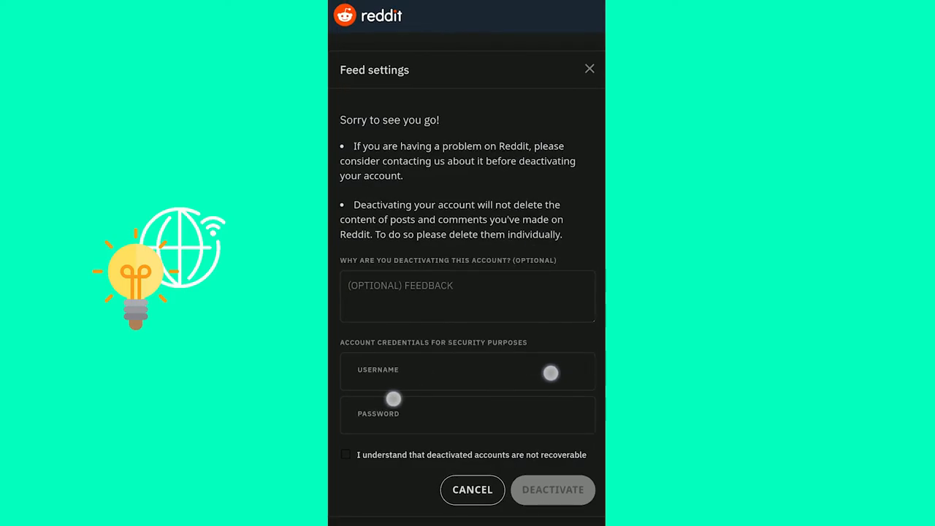